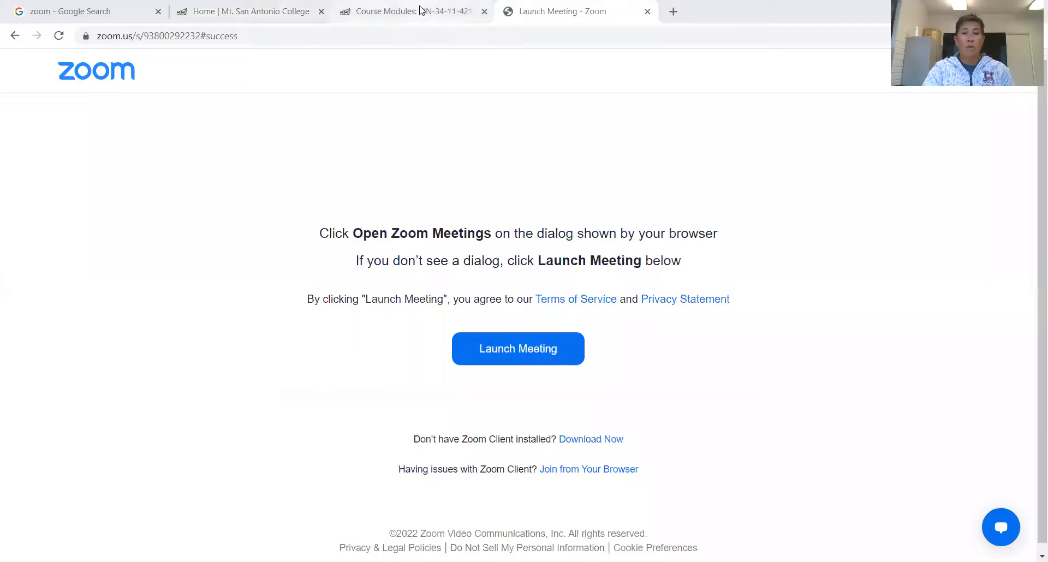
# Locate the Week 6 Cardiorespiratory Fitness module and select its Aerobic vs Anaerobic item
pyautogui.click(407, 11)
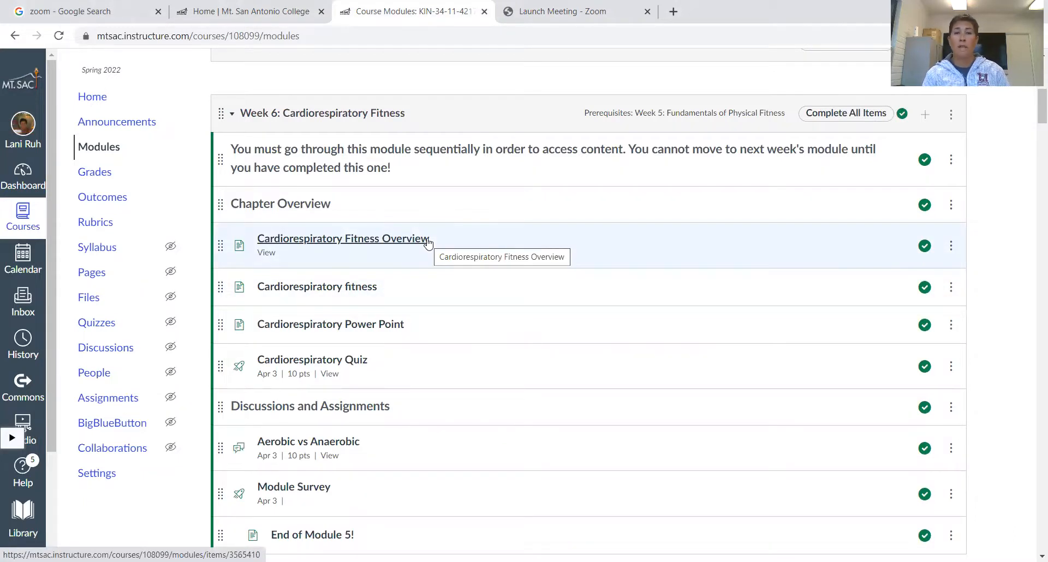
pyautogui.moveTo(371, 269)
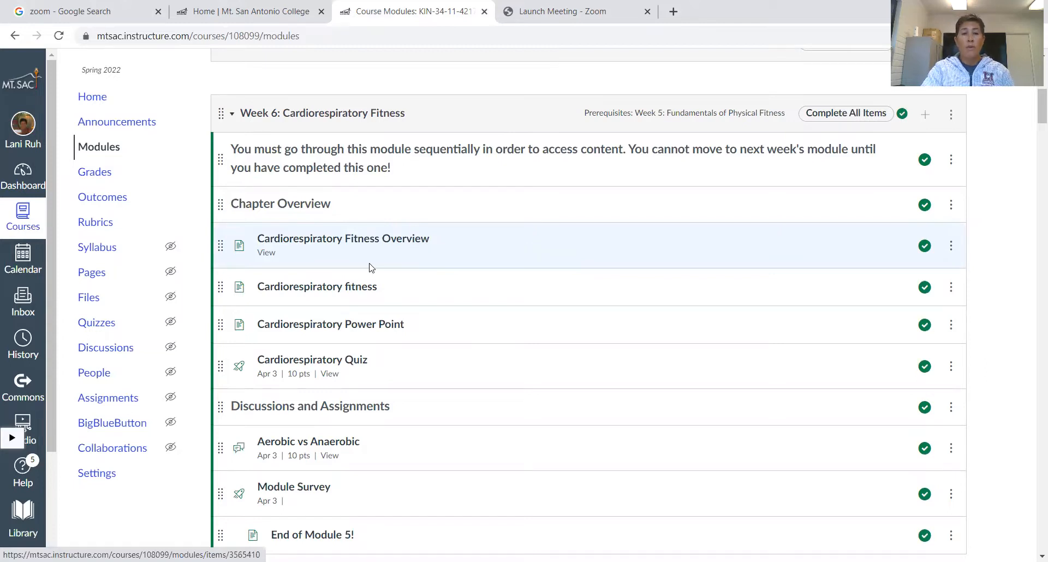
pyautogui.moveTo(340, 332)
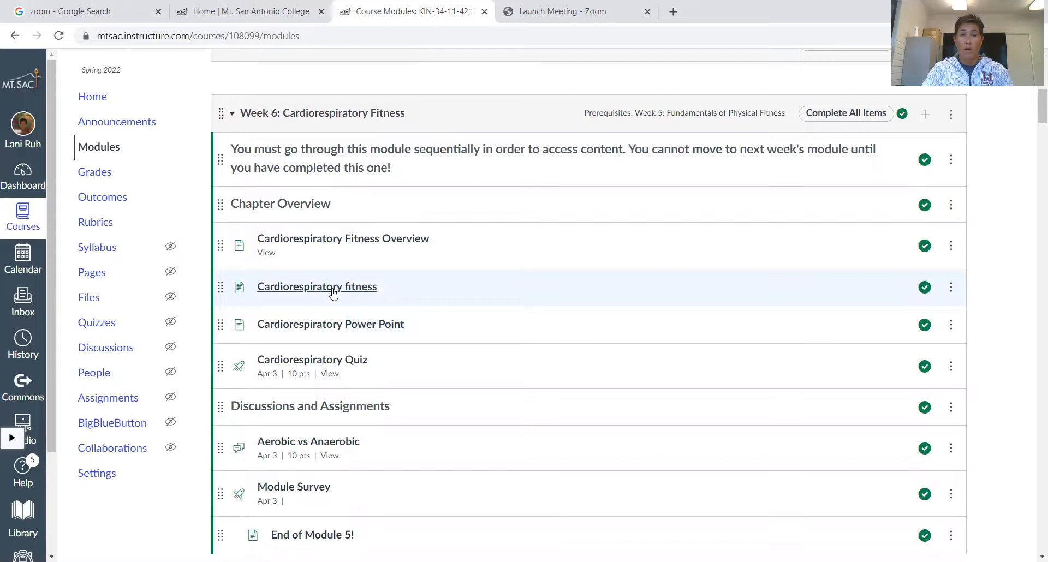
pyautogui.moveTo(393, 314)
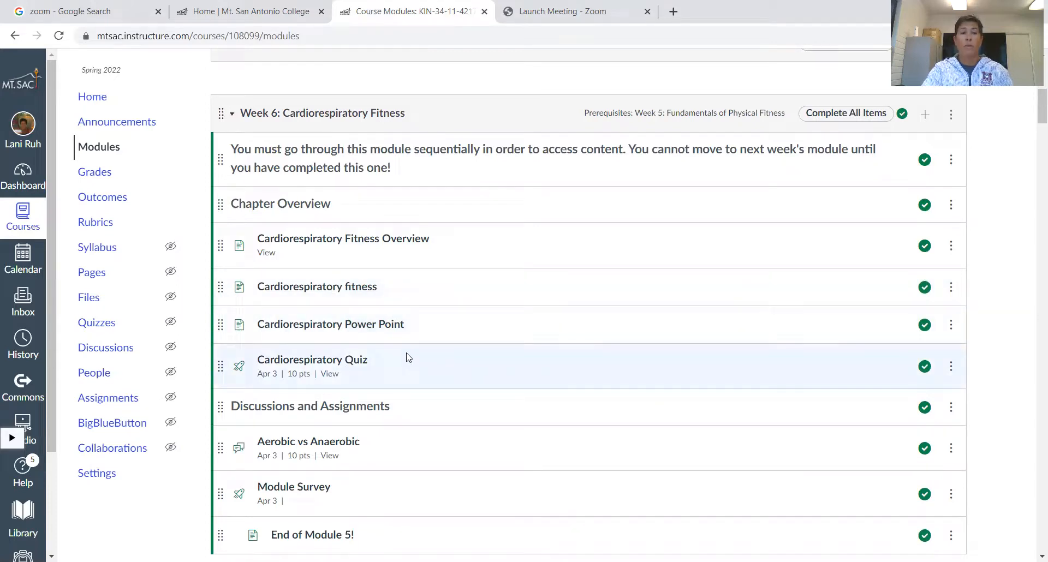
pyautogui.scroll(-3)
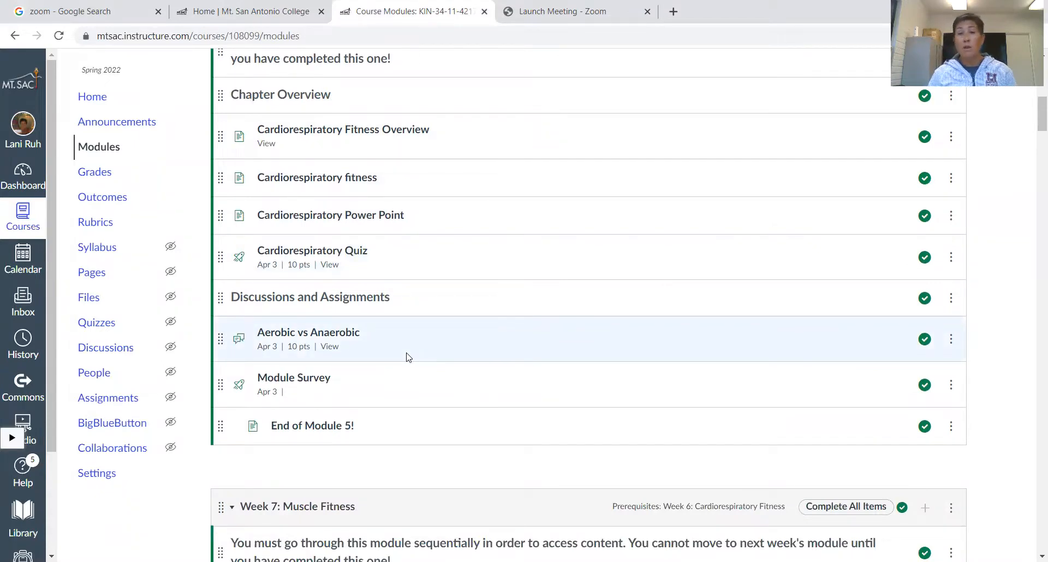
pyautogui.click(308, 331)
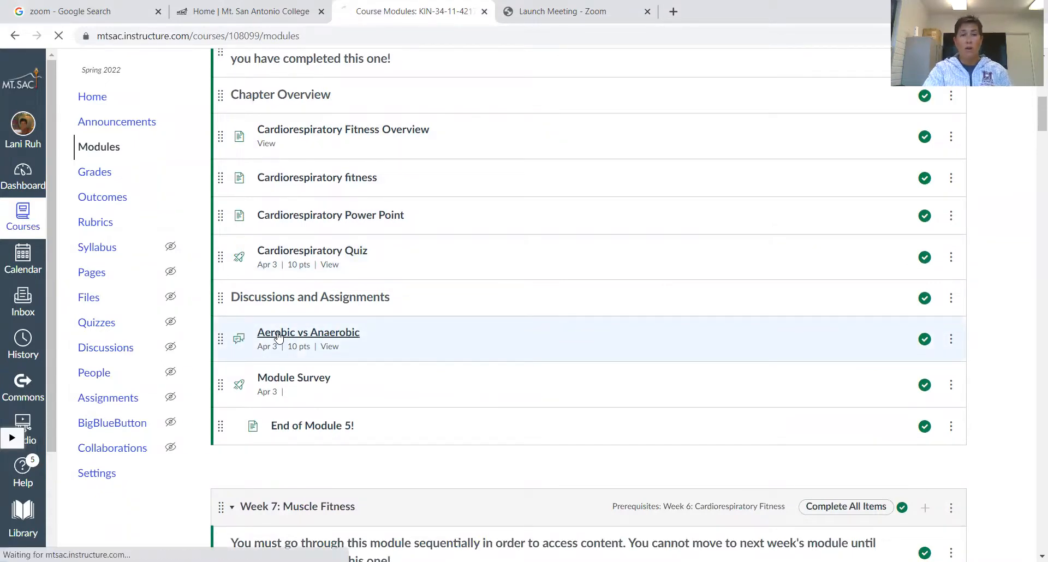
# Review the Aerobic vs Anaerobic directions, five questions and discussion guidelines
pyautogui.click(308, 332)
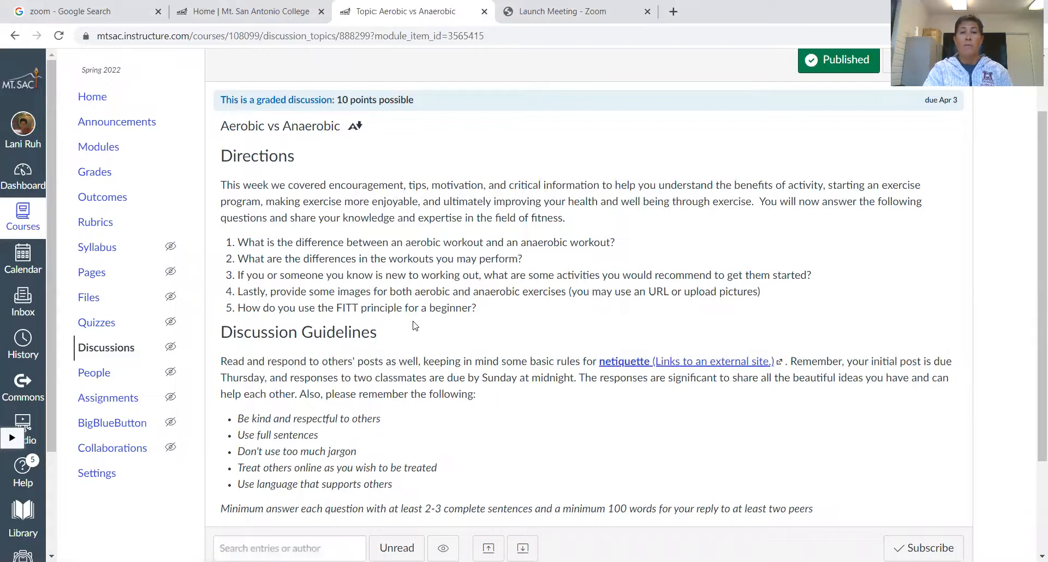
pyautogui.moveTo(511, 242)
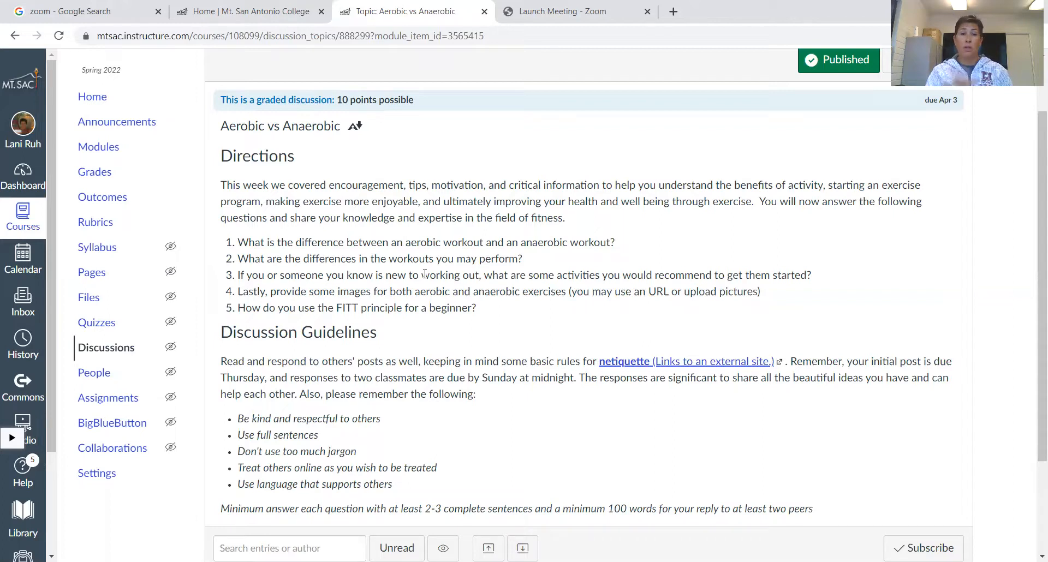
pyautogui.moveTo(428, 254)
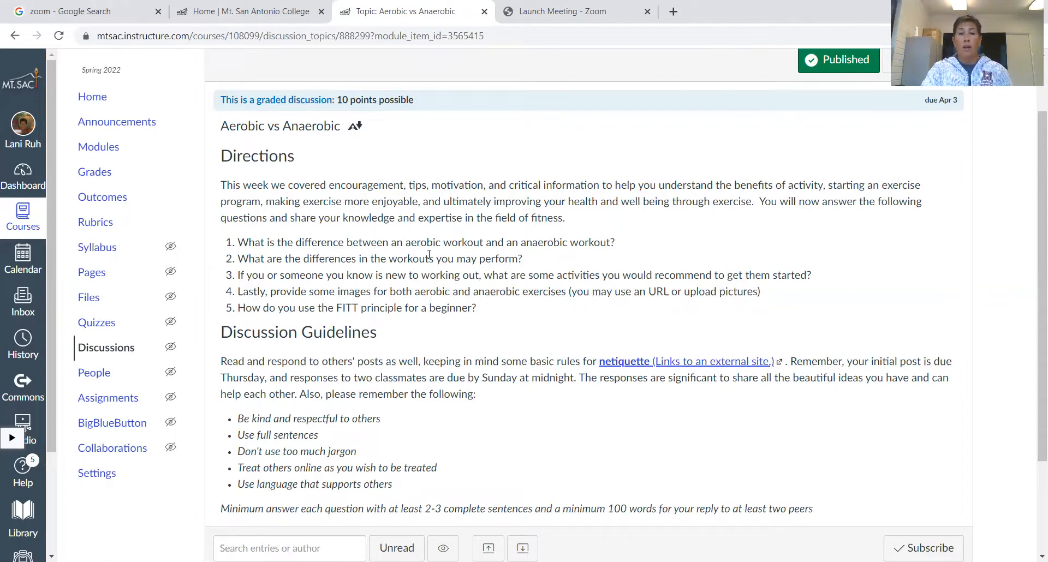
pyautogui.moveTo(425, 332)
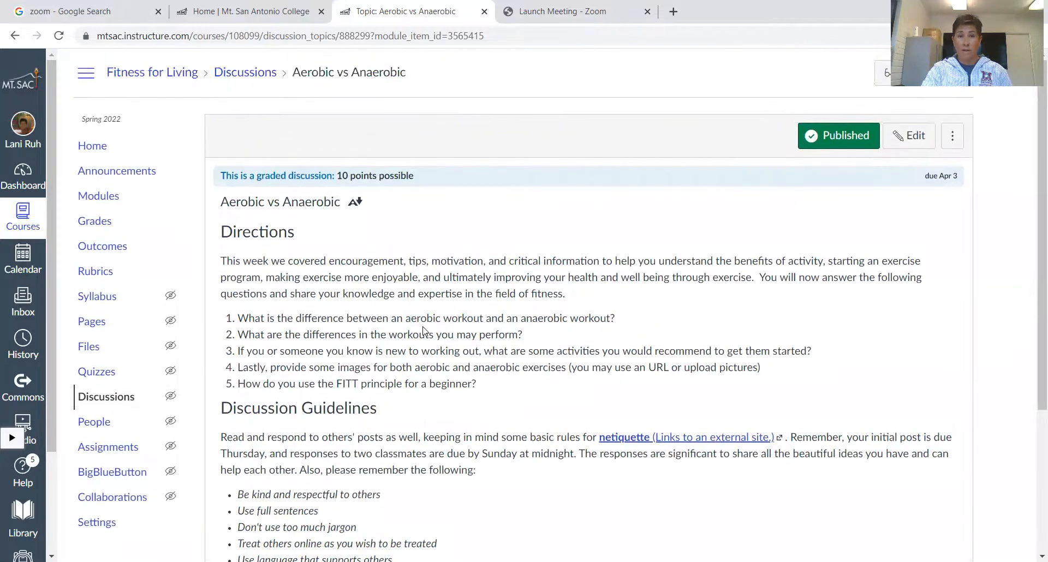
pyautogui.click(14, 35)
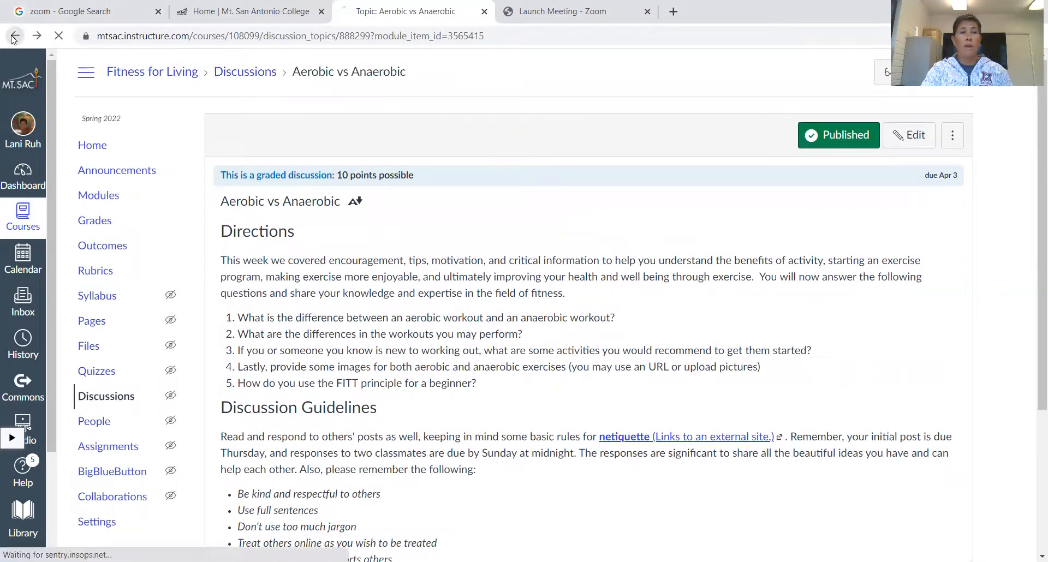
# Go back to the modules list and bring the Week 6 items, all marked complete, into view
pyautogui.click(15, 36)
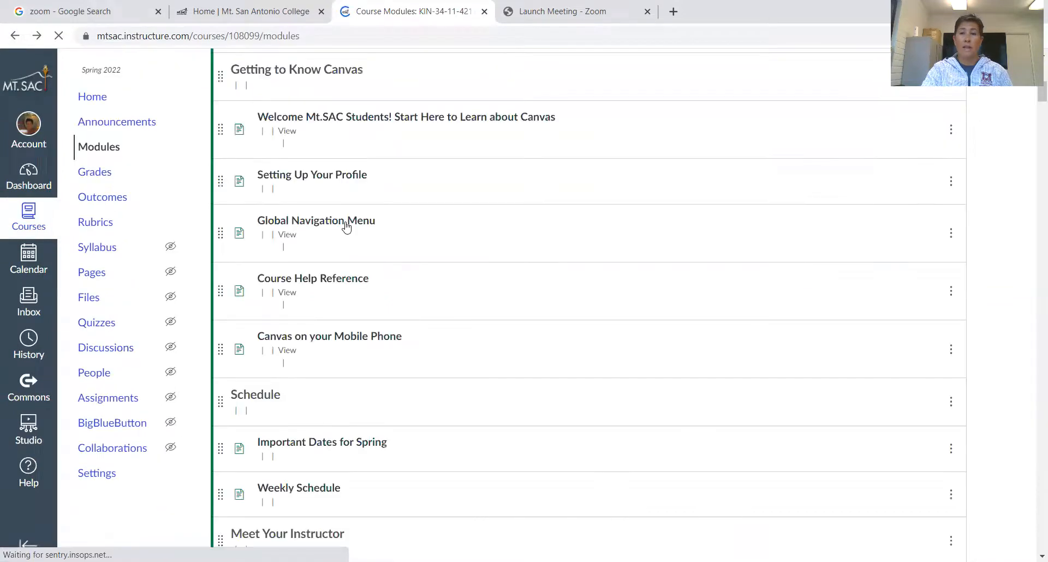
pyautogui.scroll(-3)
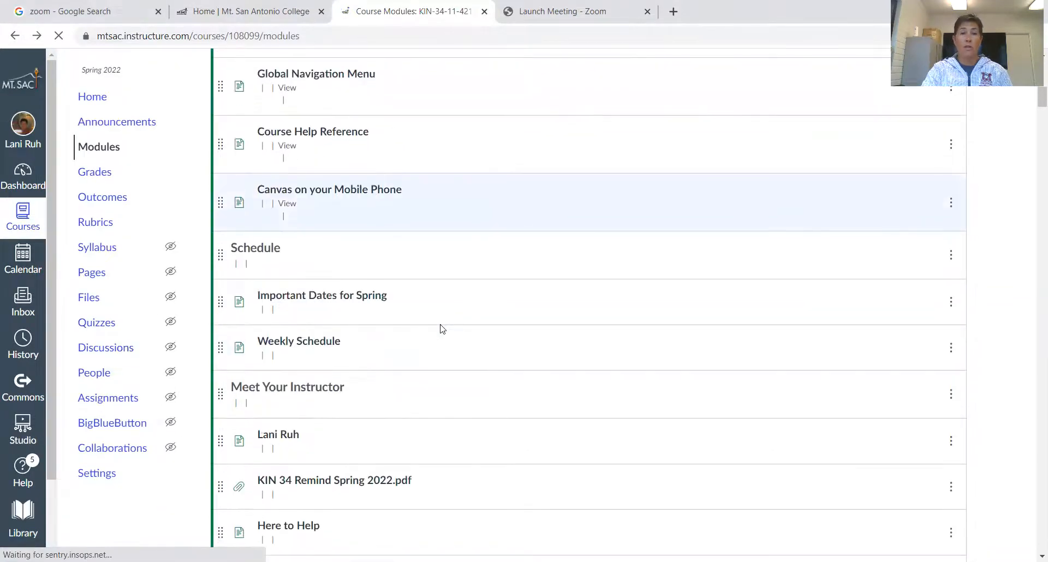
pyautogui.scroll(-3)
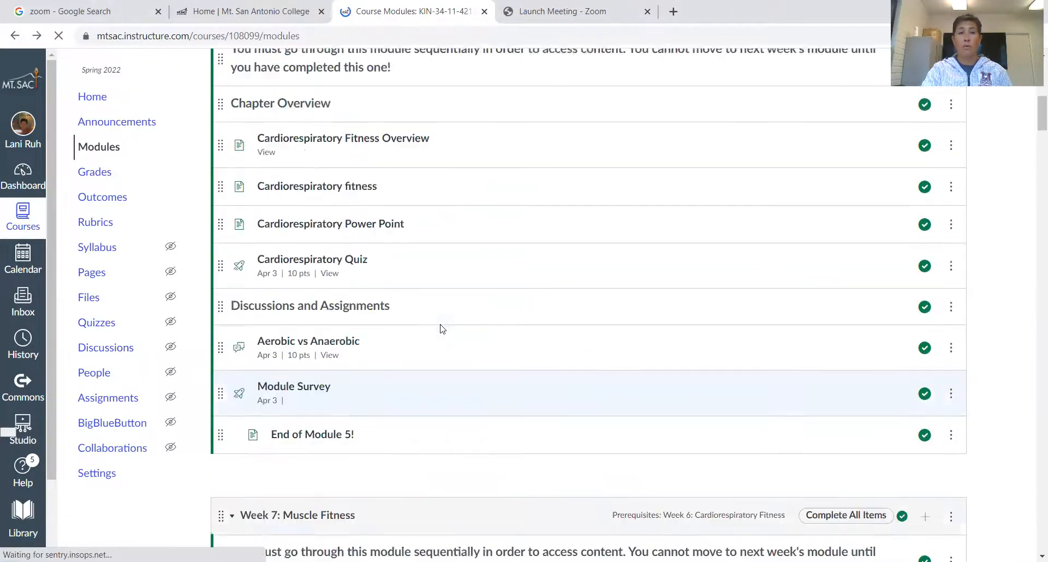
pyautogui.scroll(3)
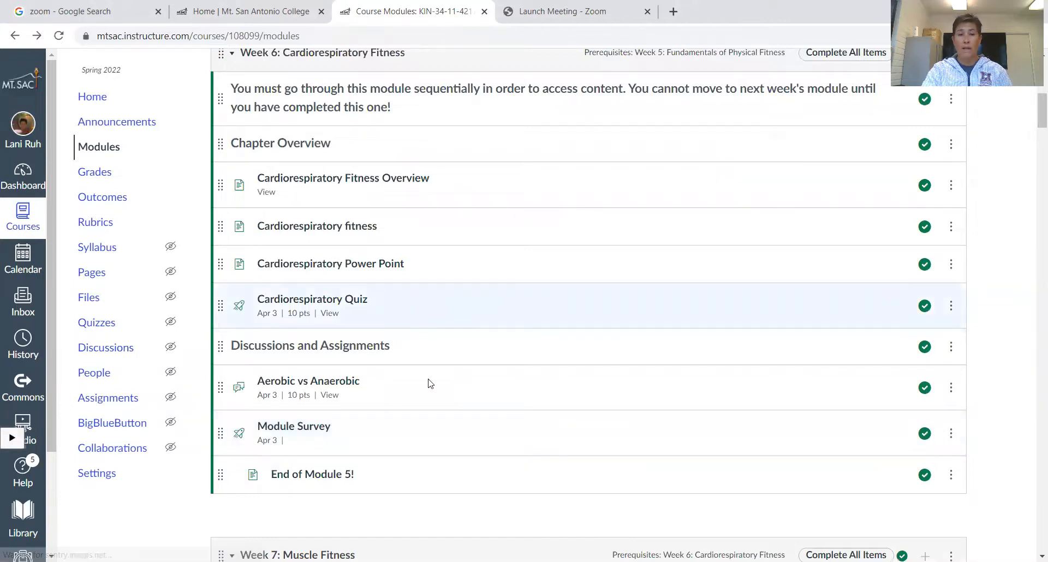
pyautogui.moveTo(403, 439)
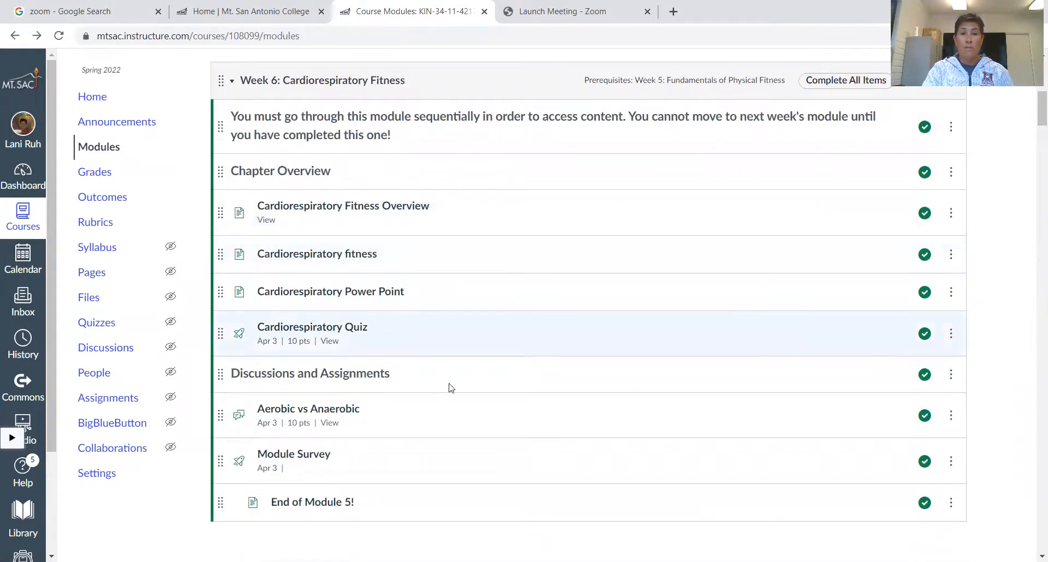
pyautogui.moveTo(401, 326)
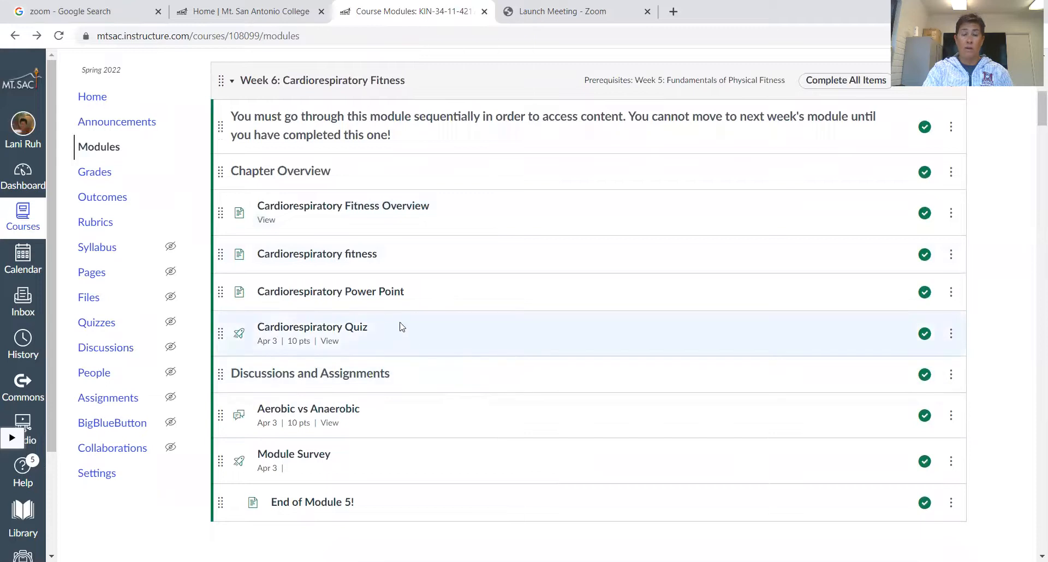
pyautogui.moveTo(495, 426)
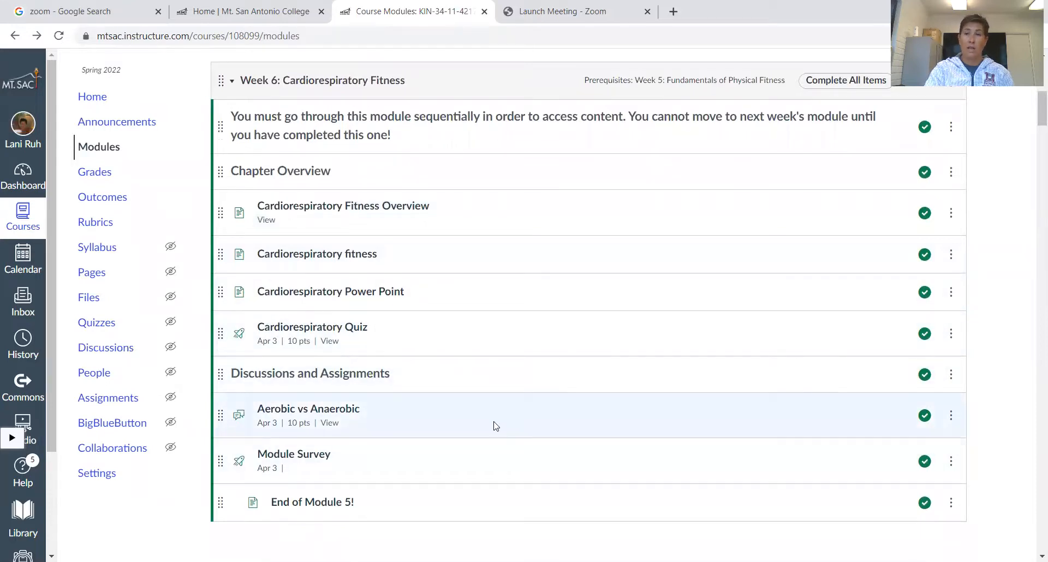
pyautogui.moveTo(506, 412)
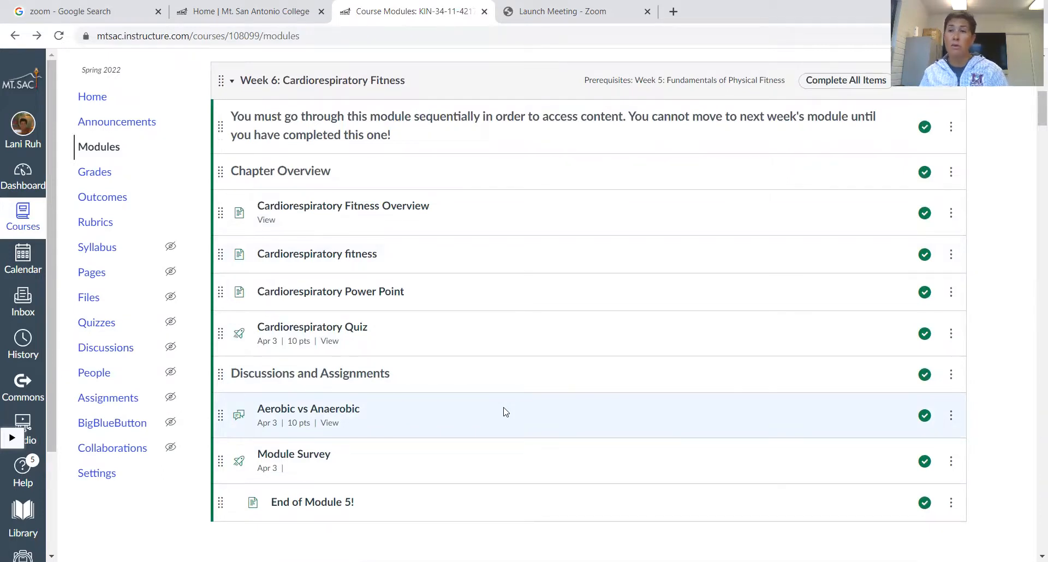
pyautogui.scroll(-3)
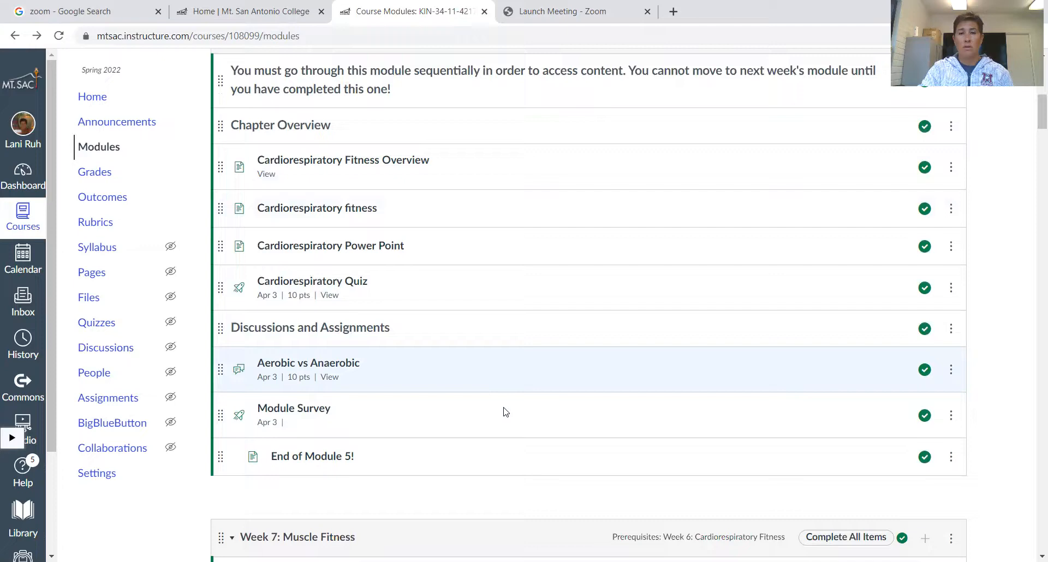